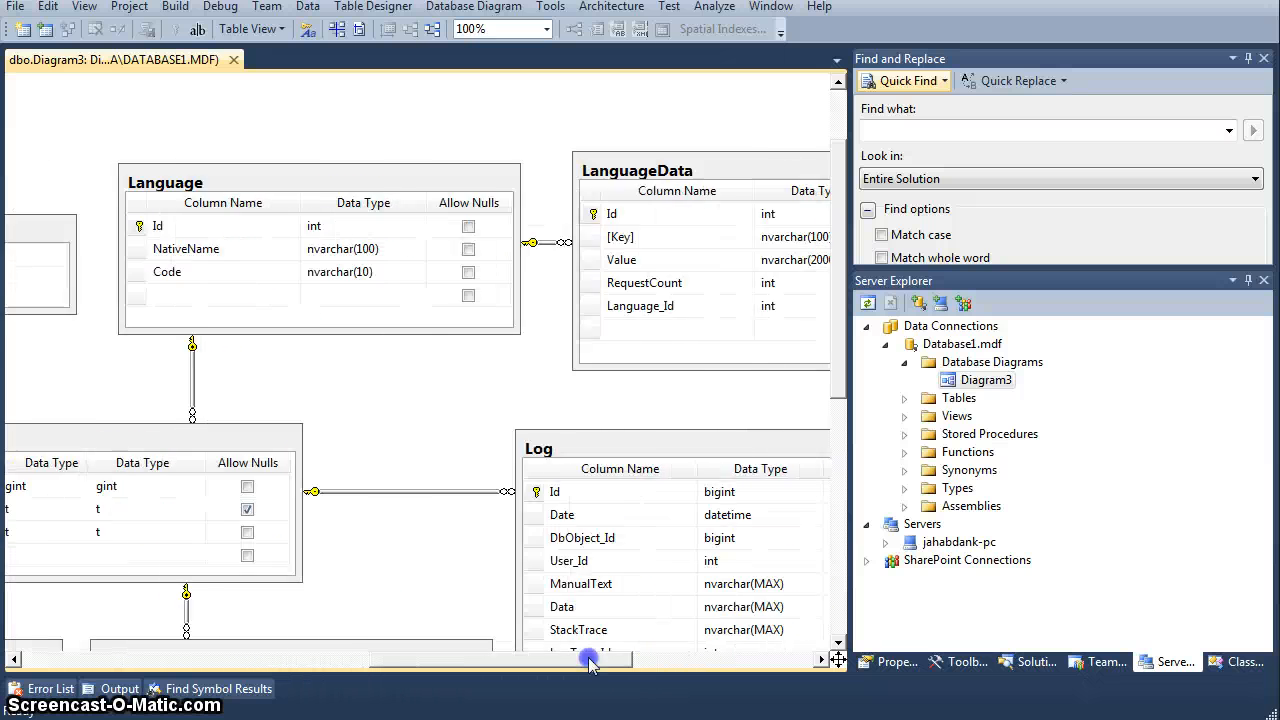
Scroll the diagram to the SystemData table and refresh Server Explorer's Tables list
left_click_drag(590, 660, 290, 660)
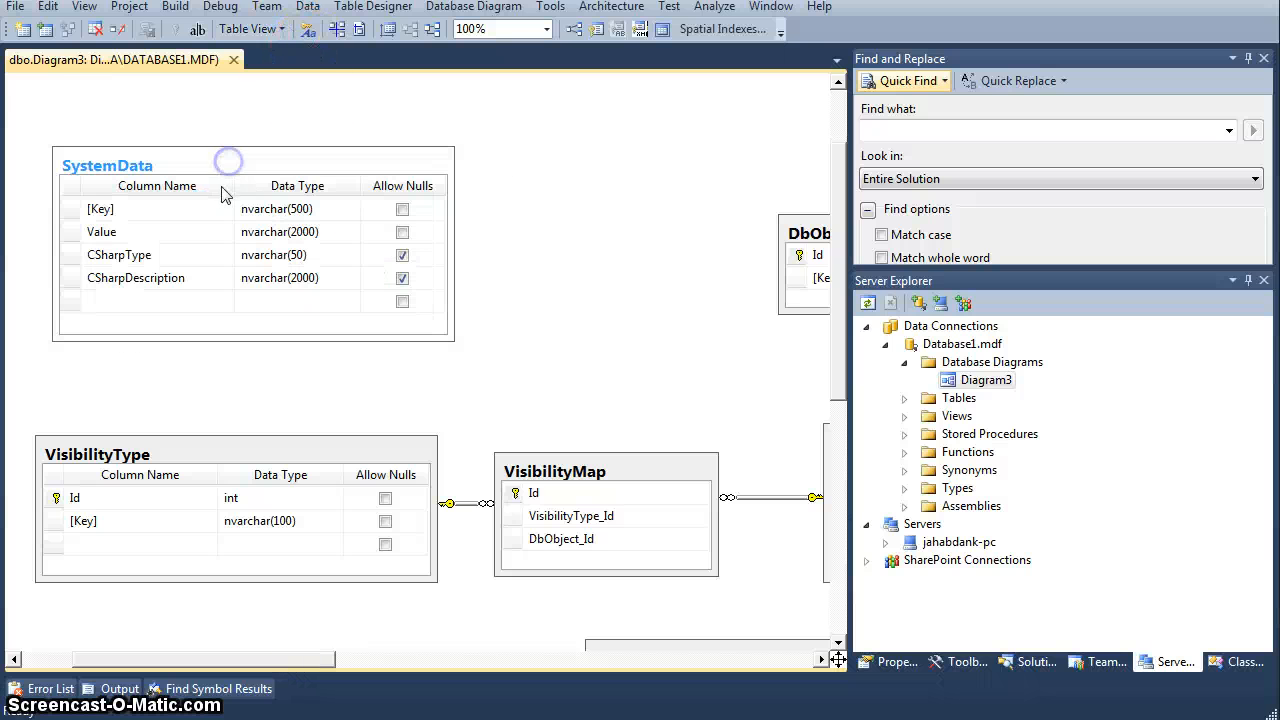
left_click(183, 165)
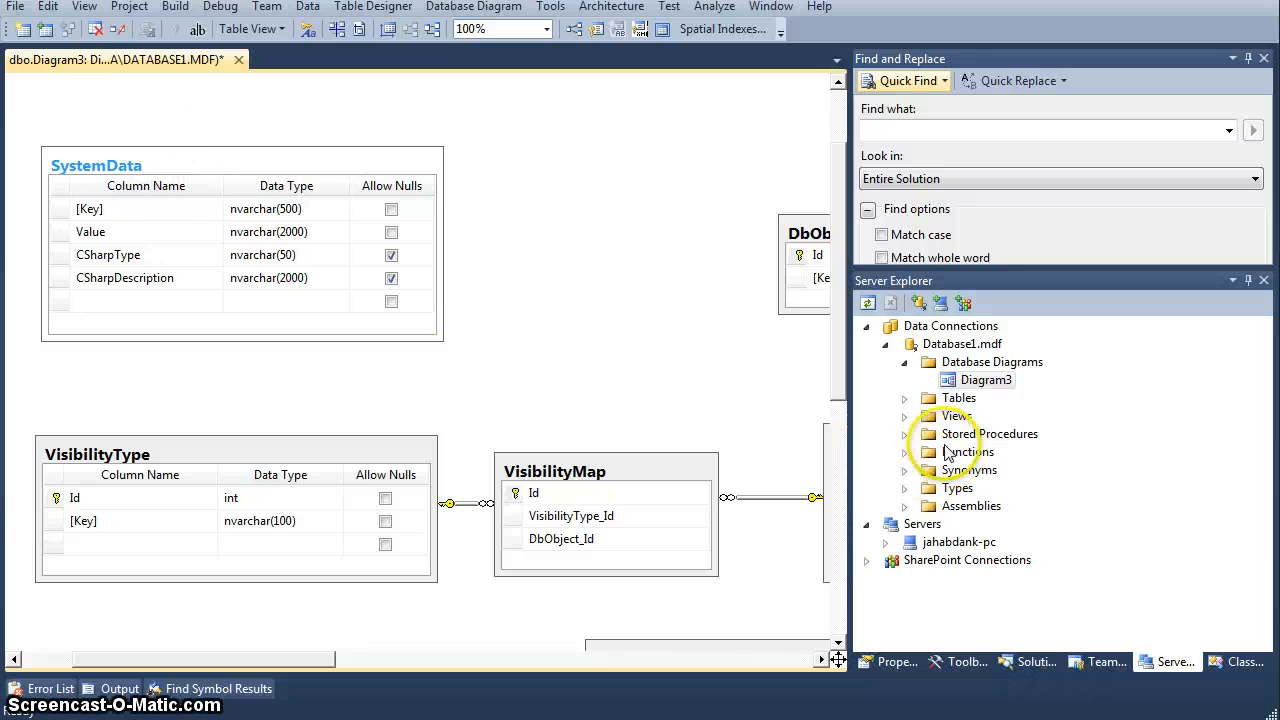
left_click(904, 397)
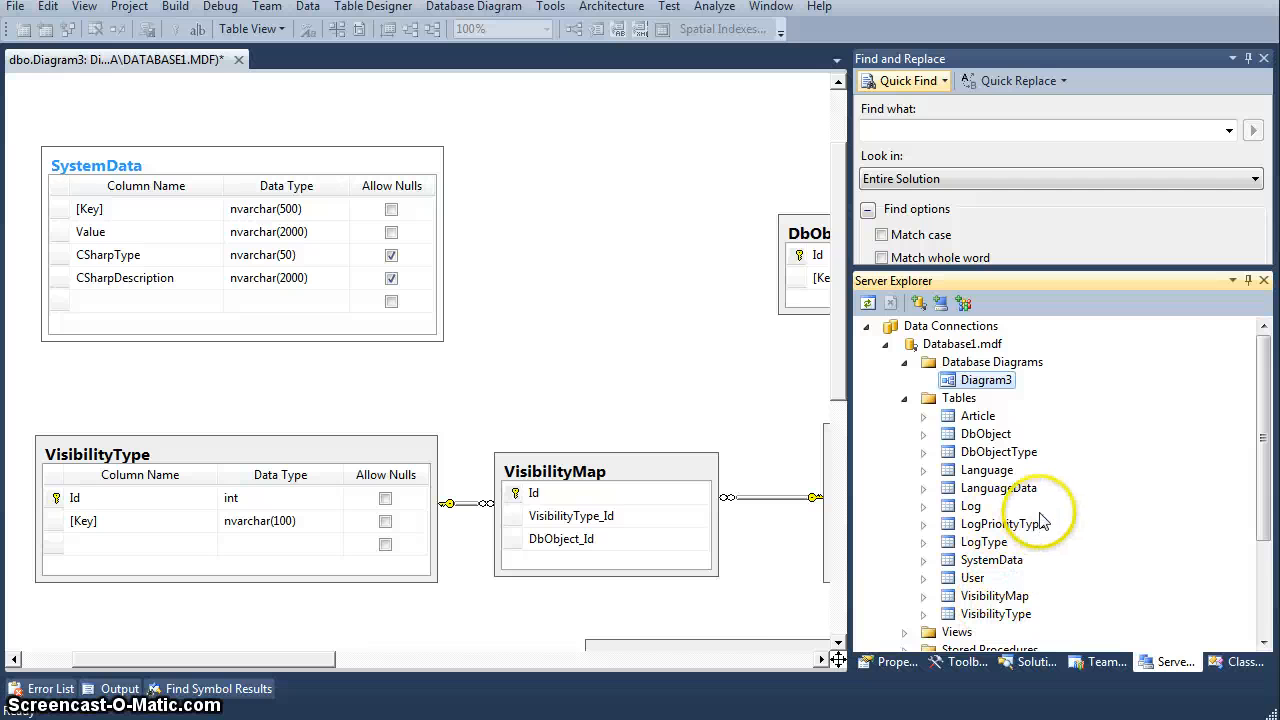
left_click(959, 397)
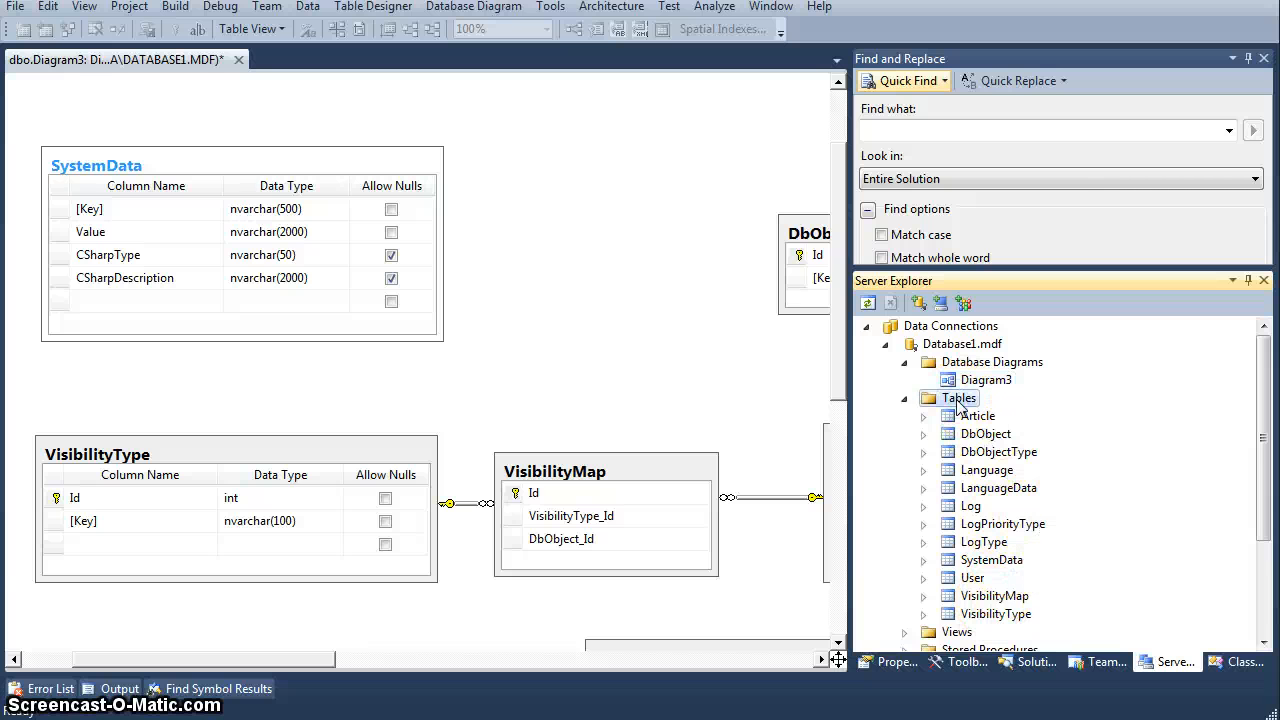
right_click(959, 398)
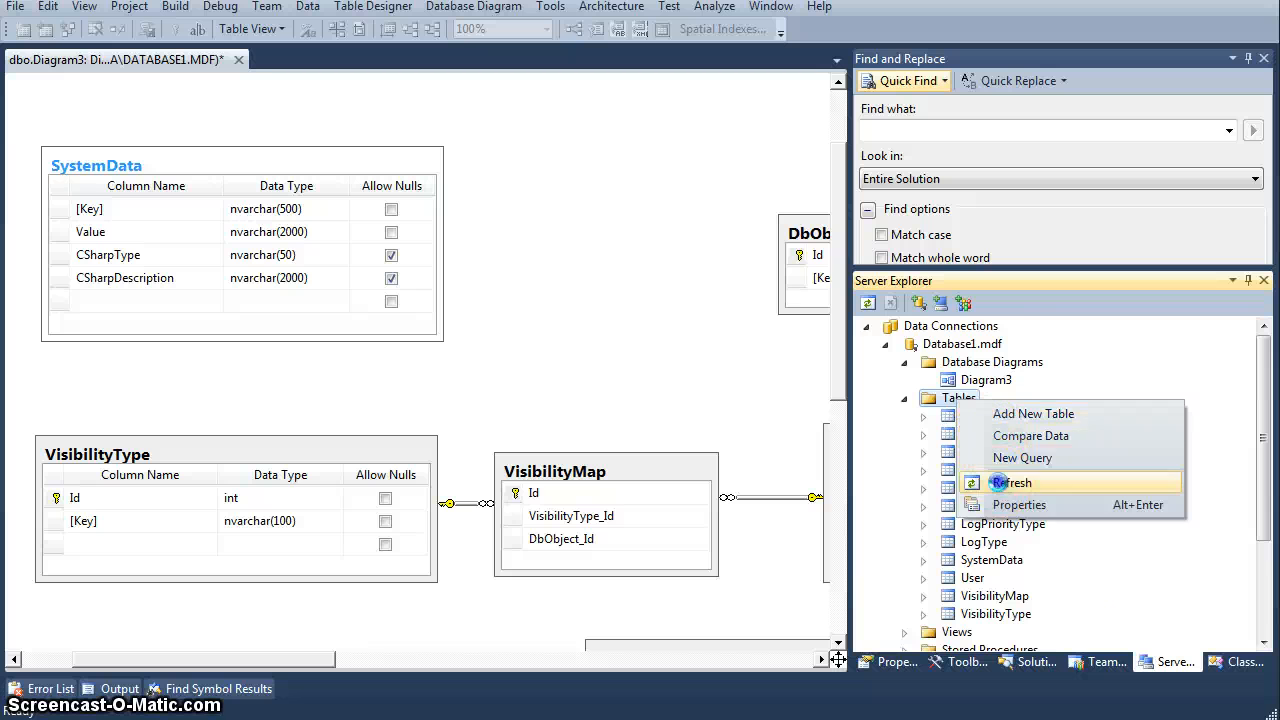
left_click(1011, 483)
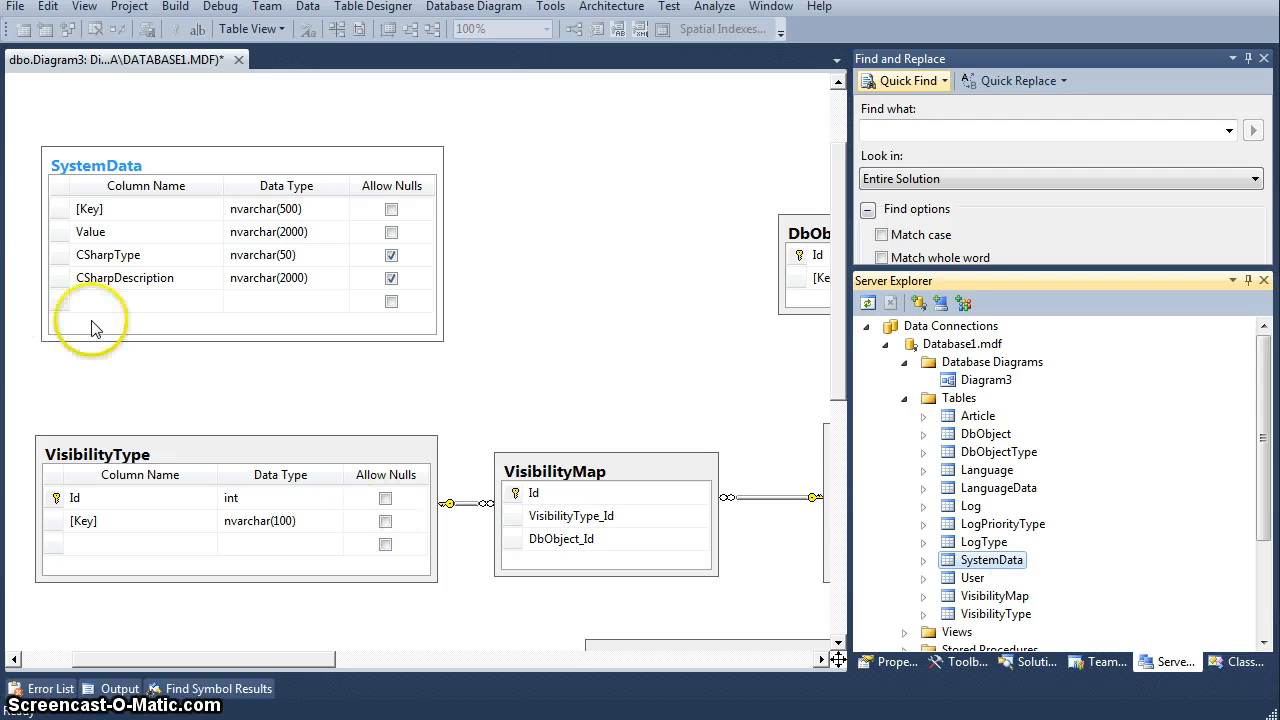
left_click(89, 208)
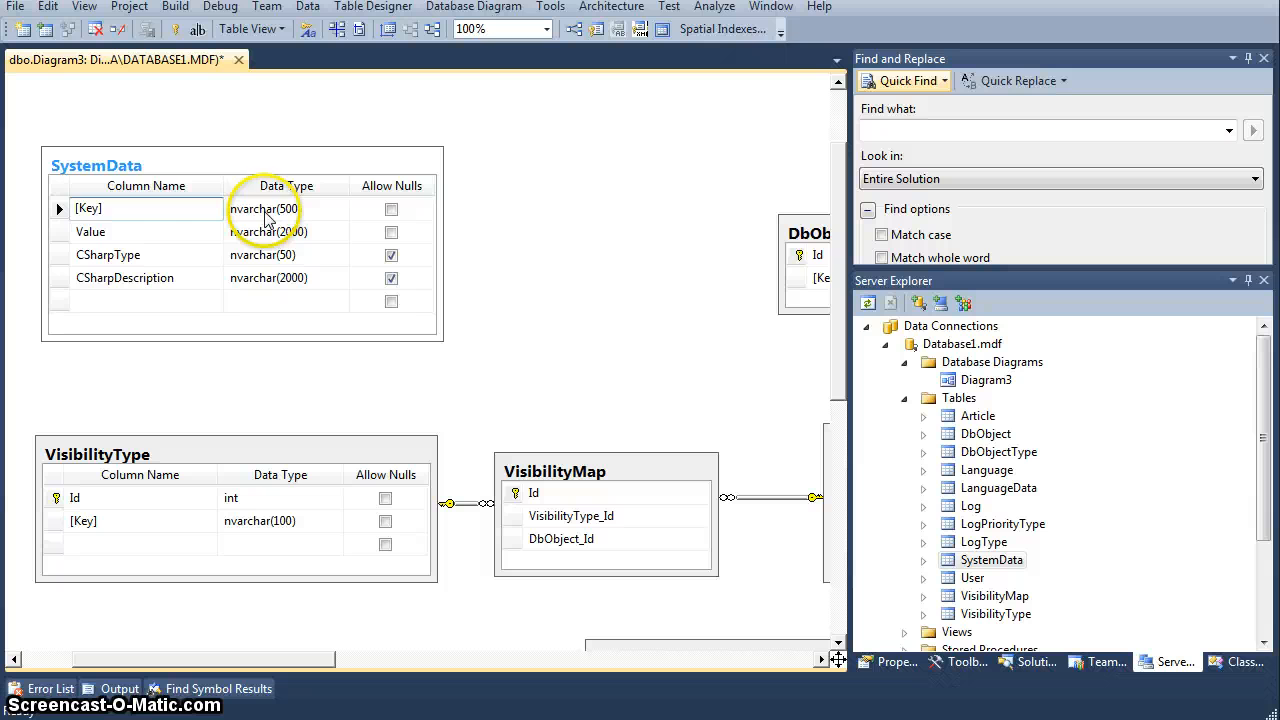
left_click(285, 208)
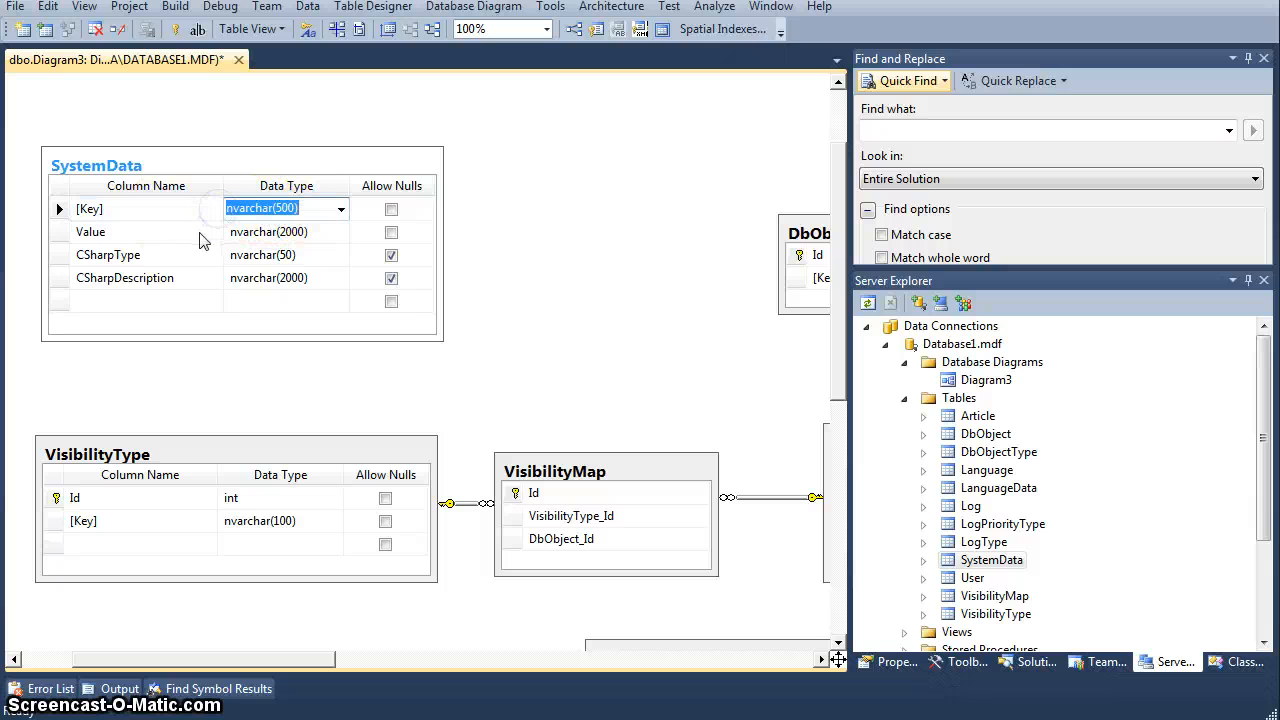
left_click(90, 231)
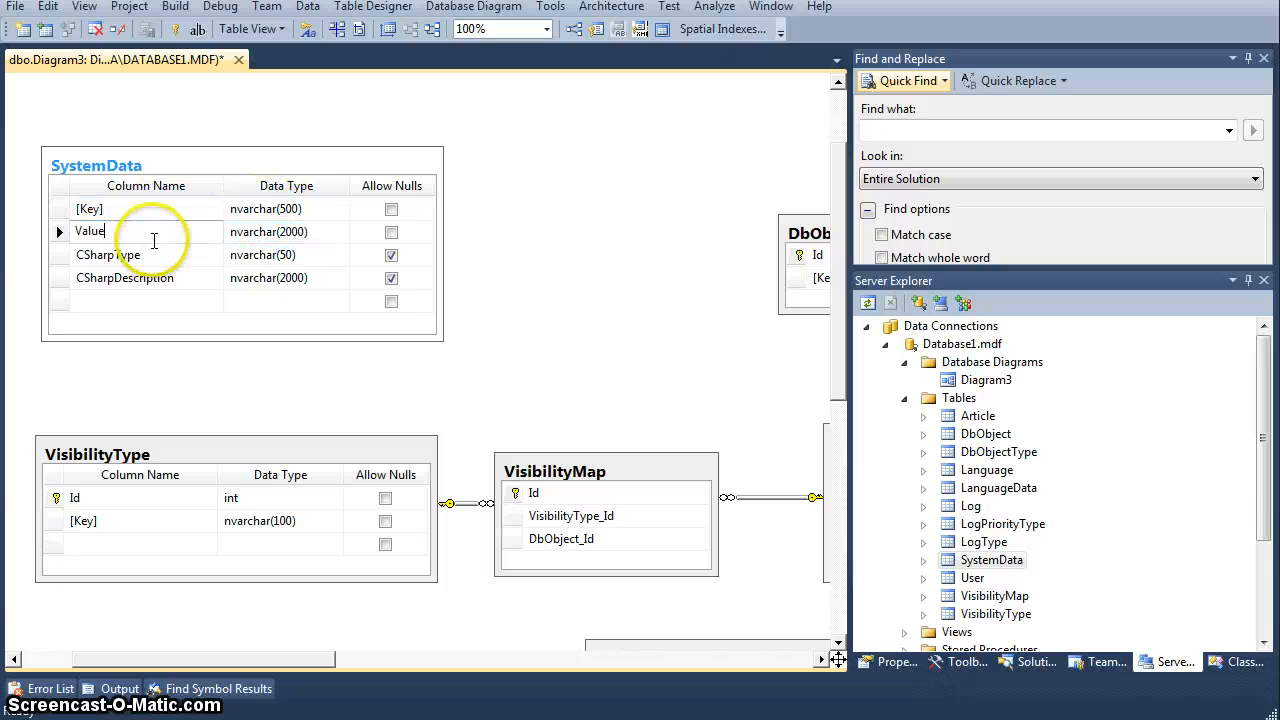
left_click(285, 231)
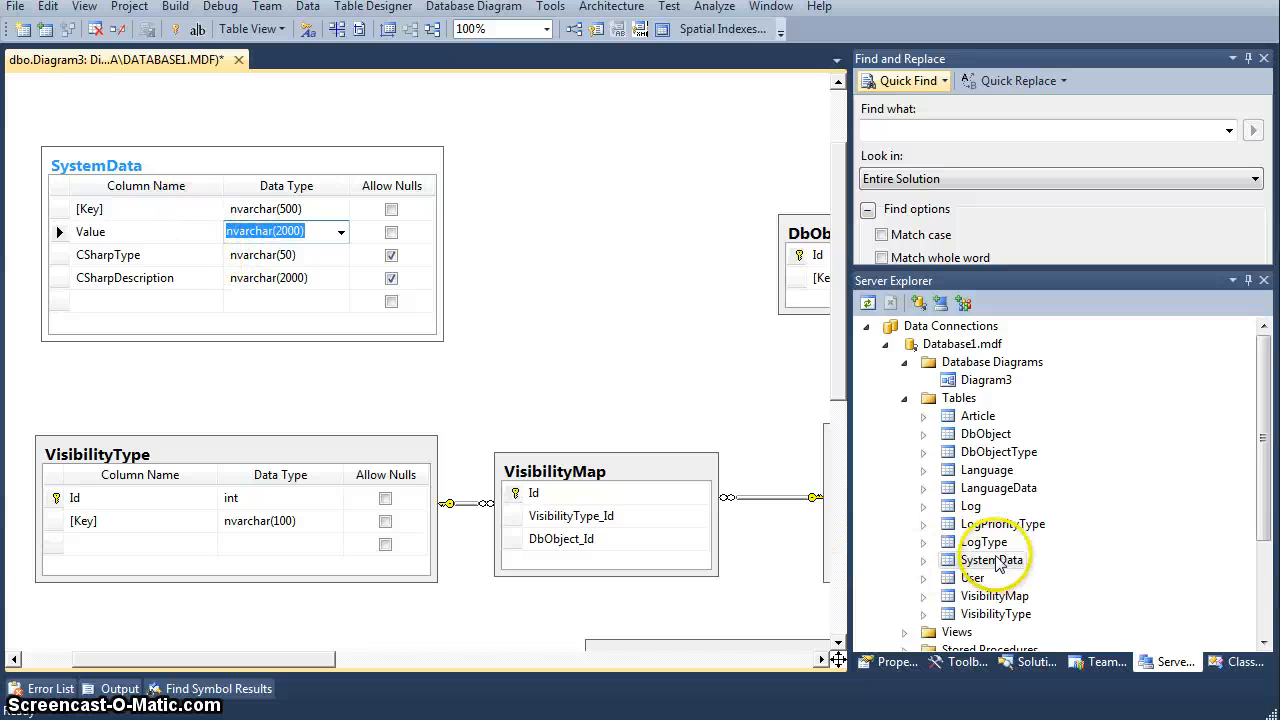
right_click(991, 559)
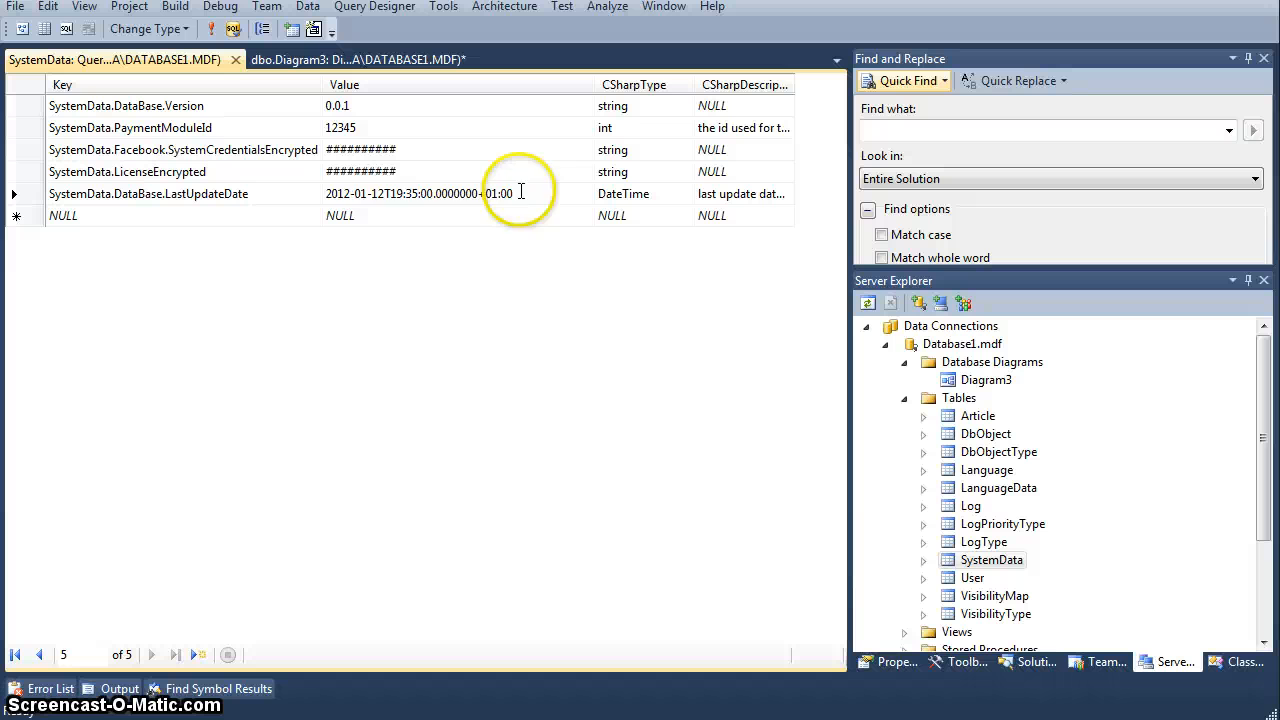
Inspect the LastUpdateDate key and its date value, then go back to dbo.Diagram3
double_click(418, 193)
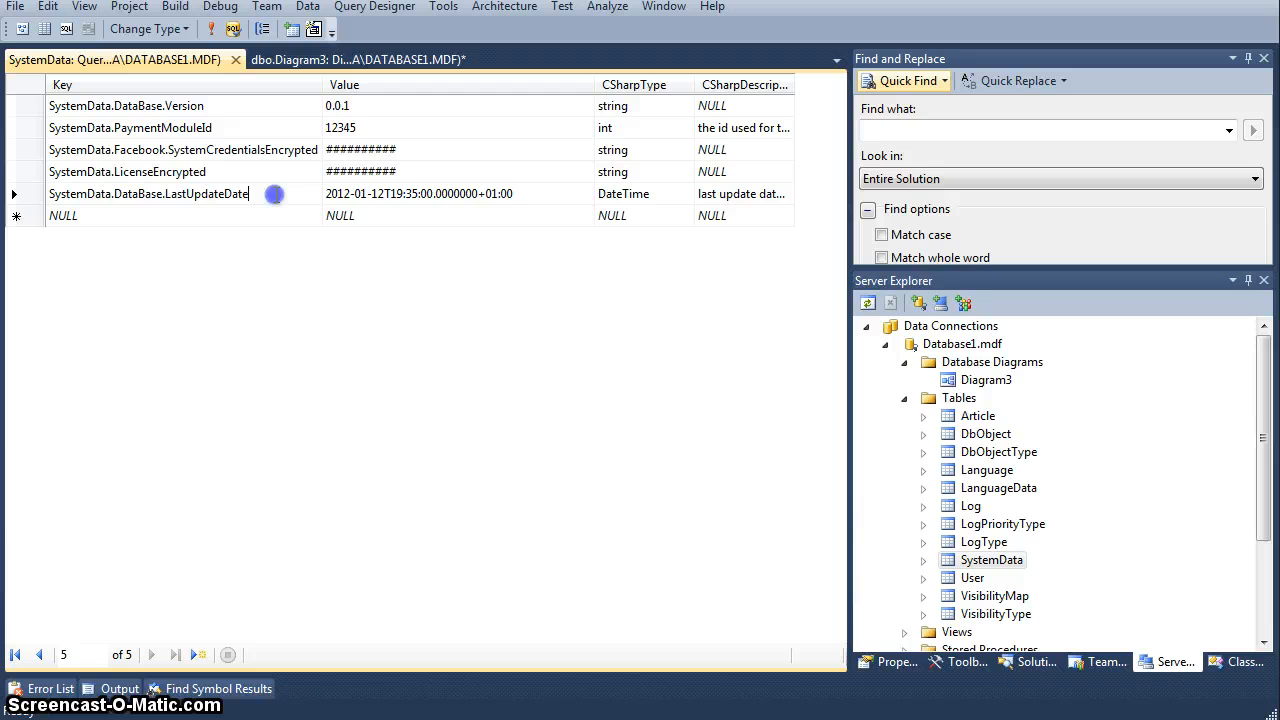
double_click(418, 193)
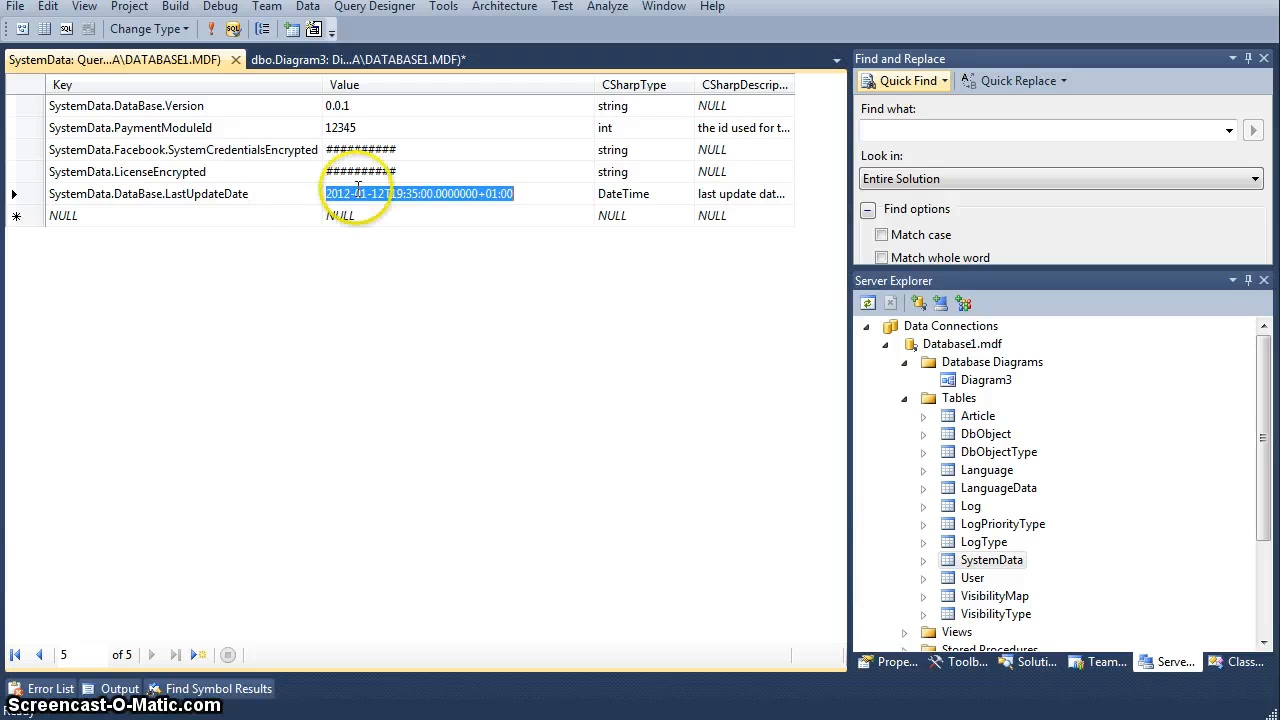
left_click(358, 193)
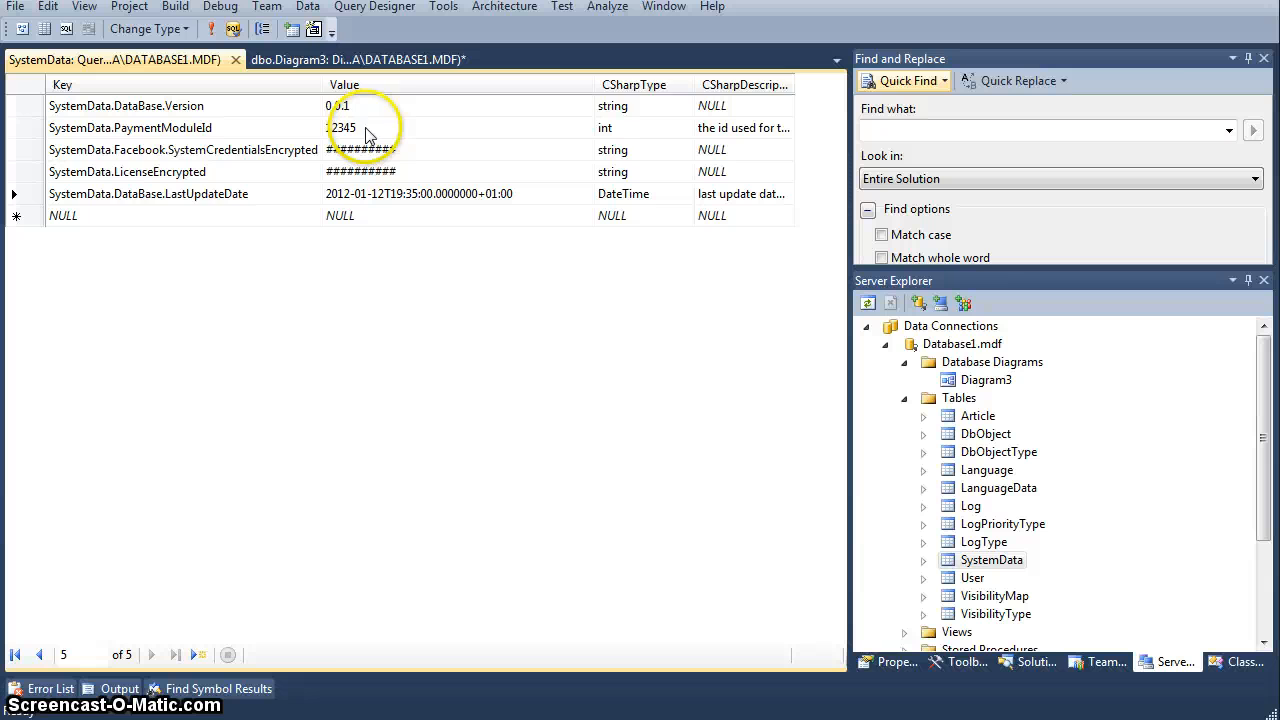
left_click(355, 59)
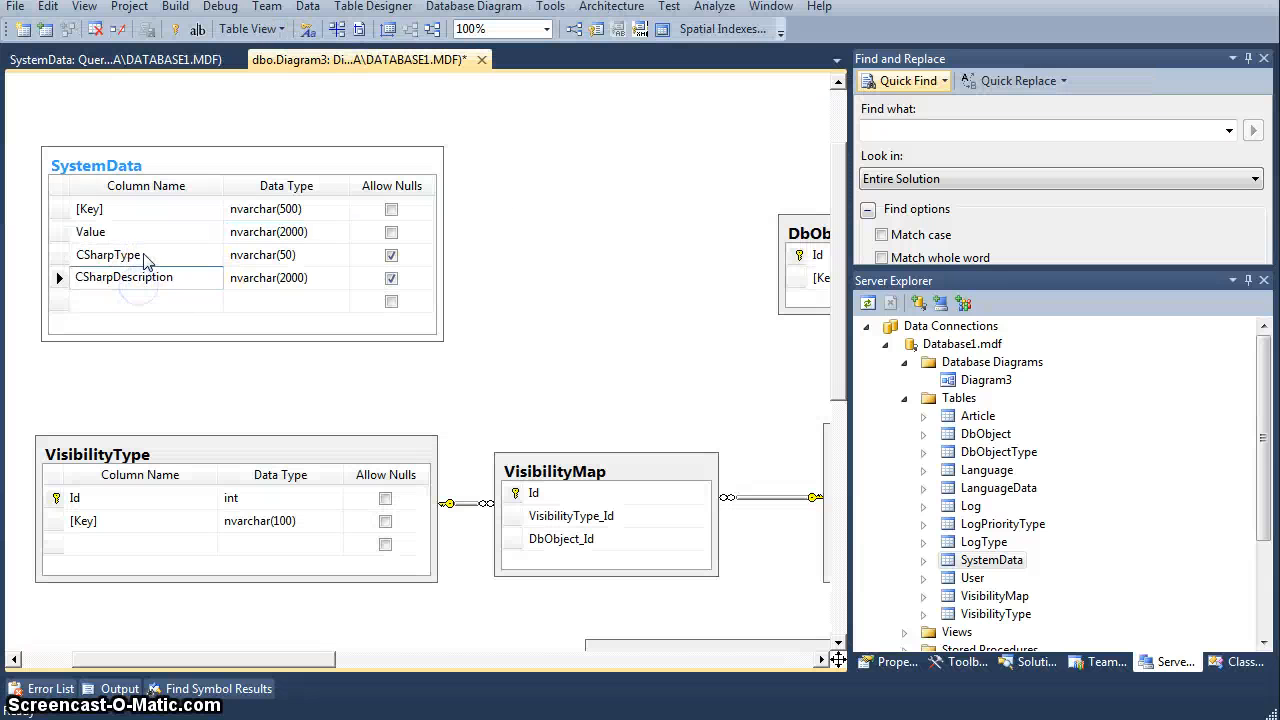
Point out the CSharpType and CSharpDescription columns, then show the SystemData data rows
left_click(108, 254)
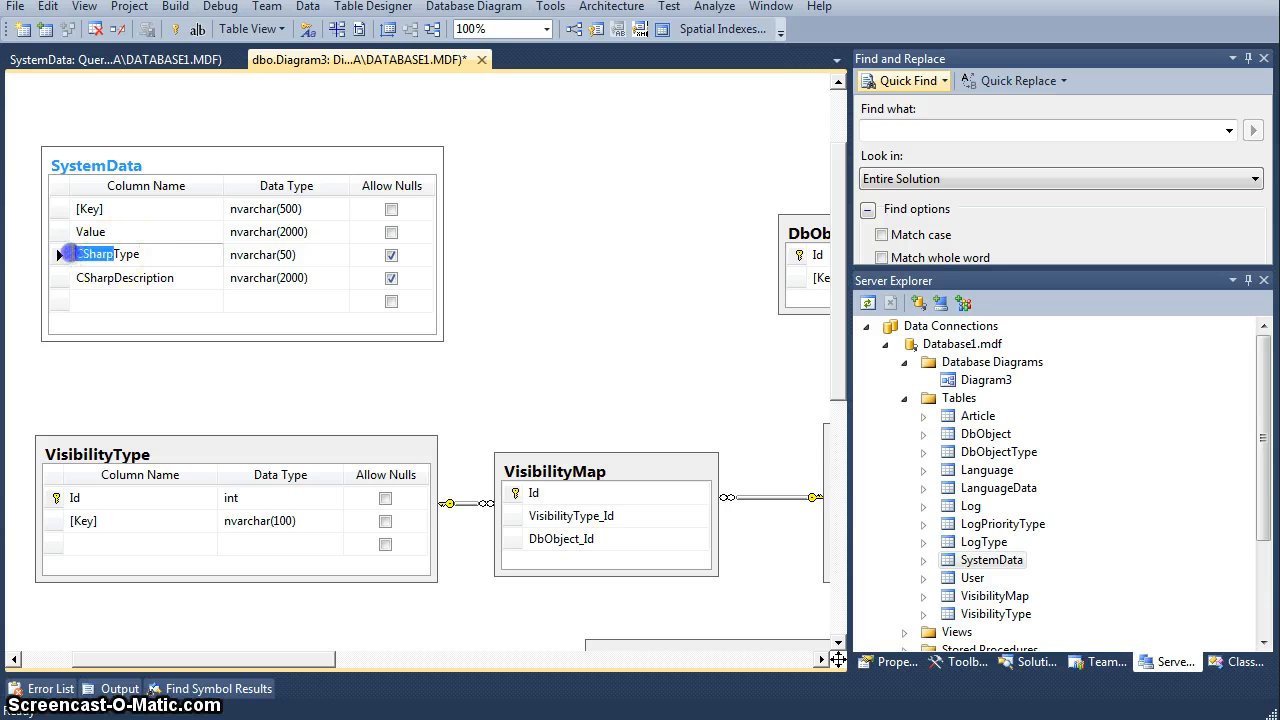
left_click(123, 277)
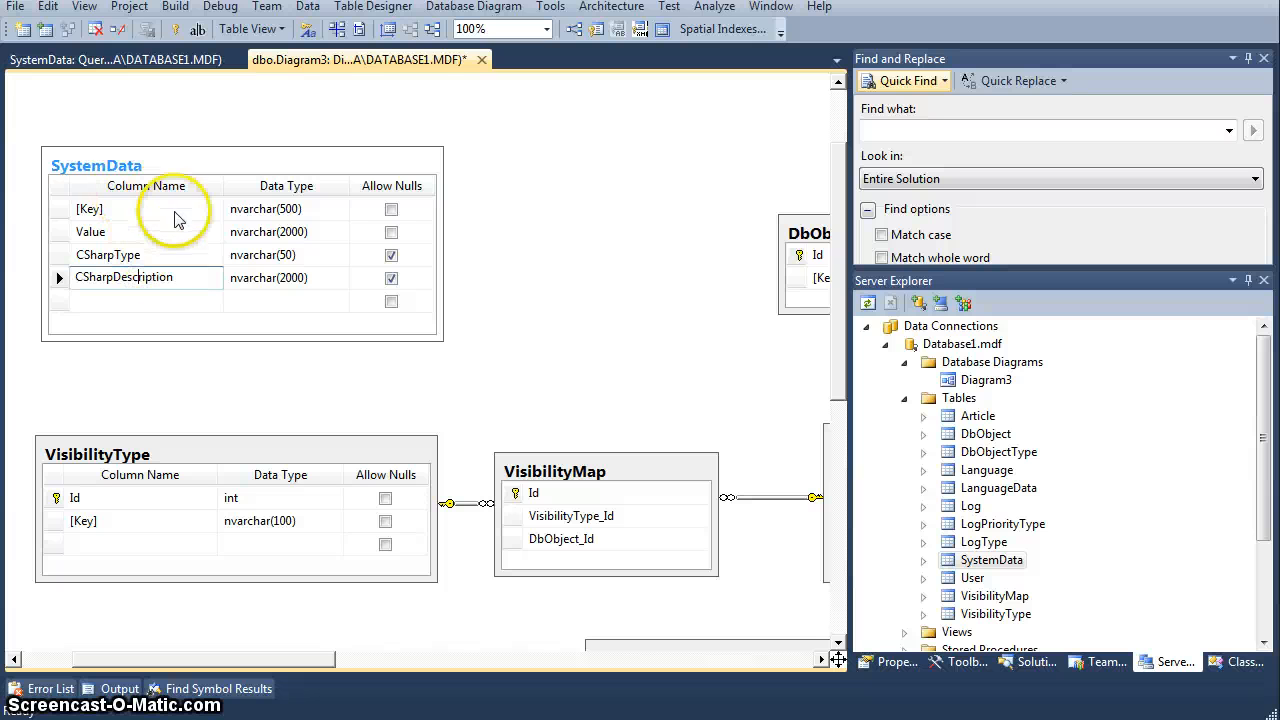
mouse_move(148, 190)
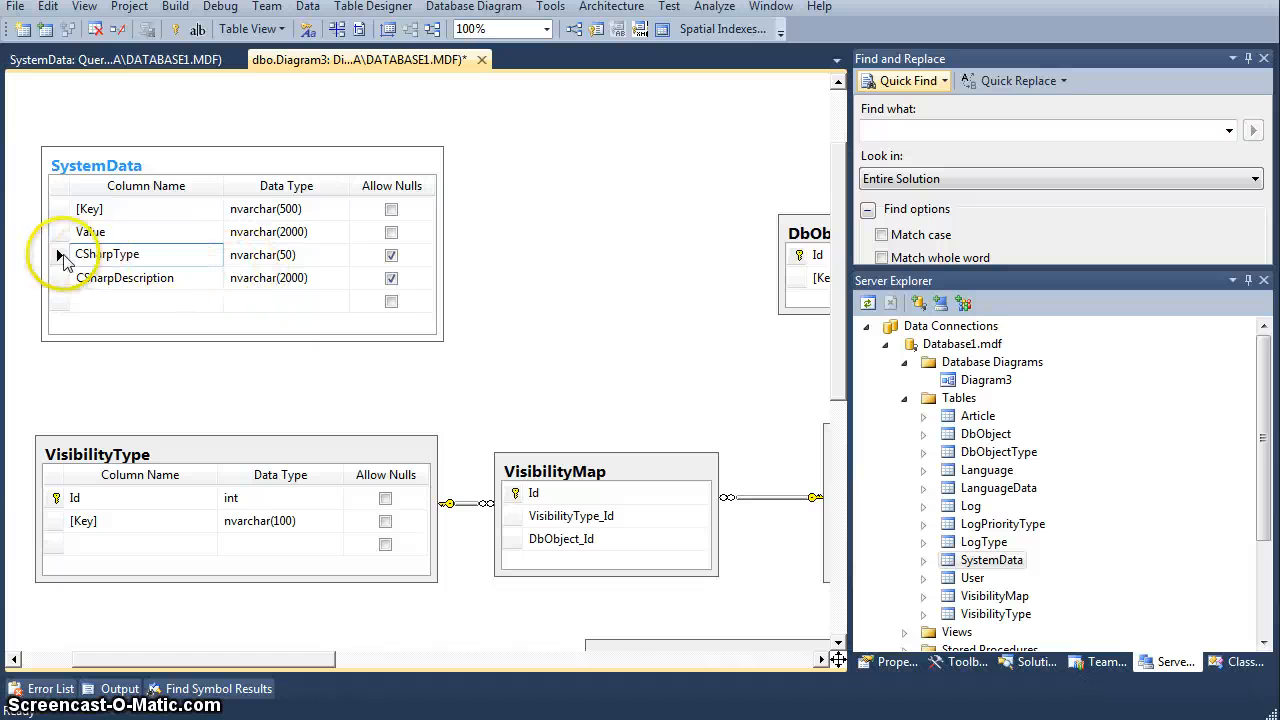
left_click(123, 277)
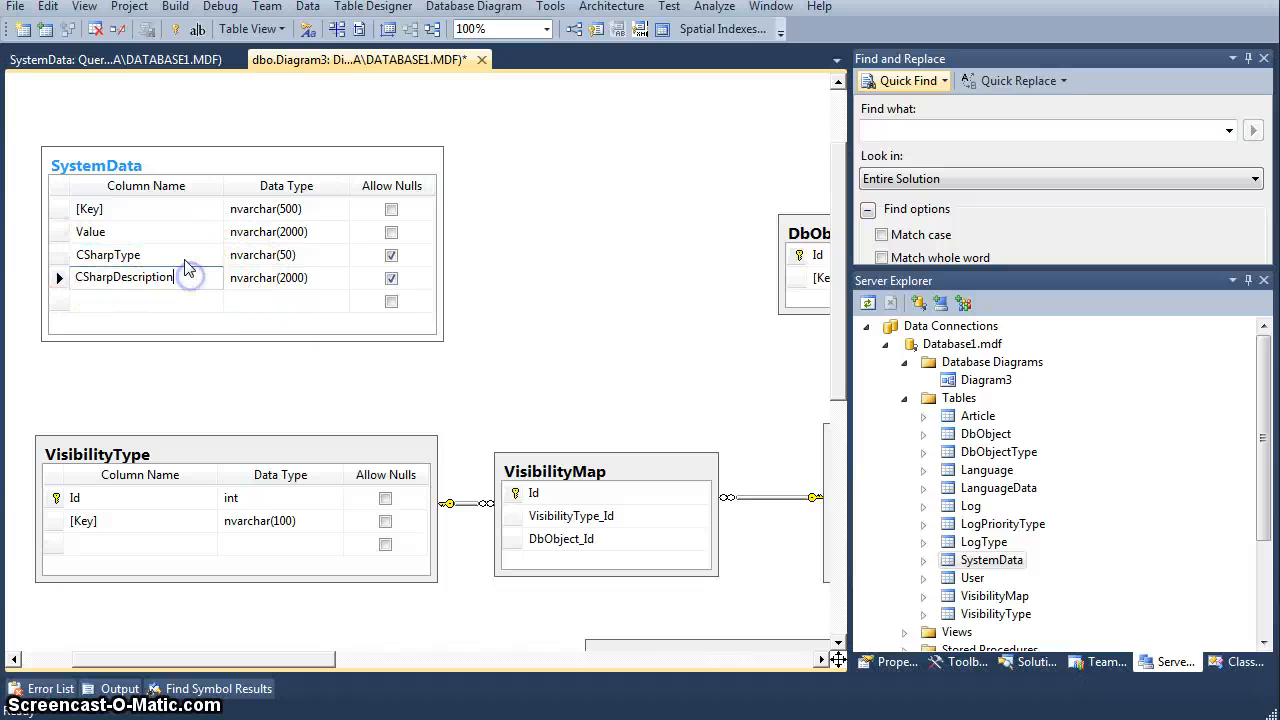
left_click(108, 254)
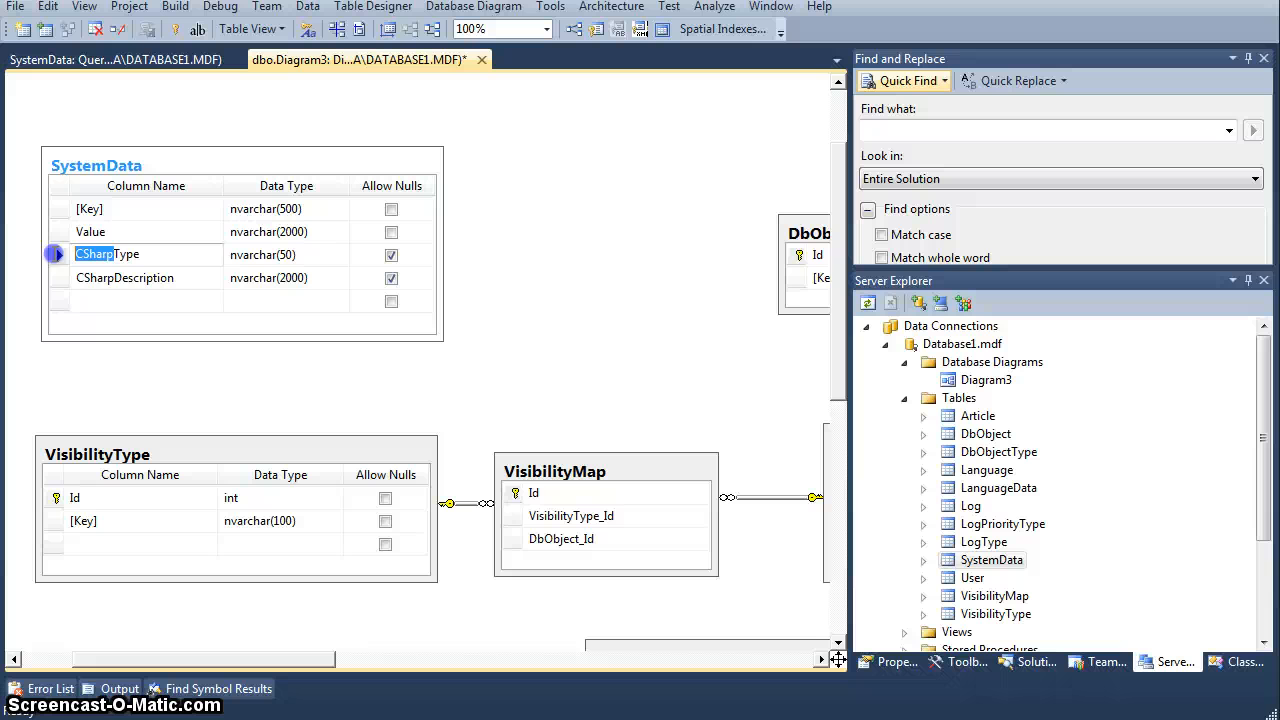
left_click(124, 277)
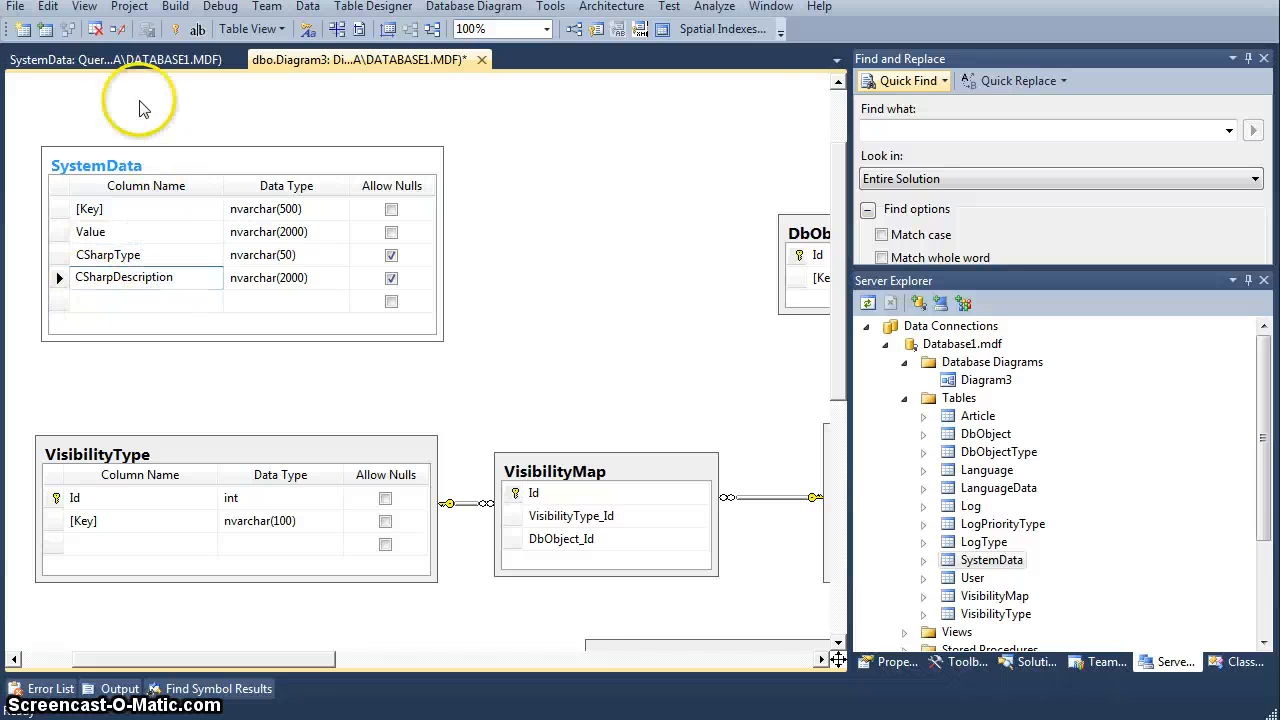
left_click(115, 59)
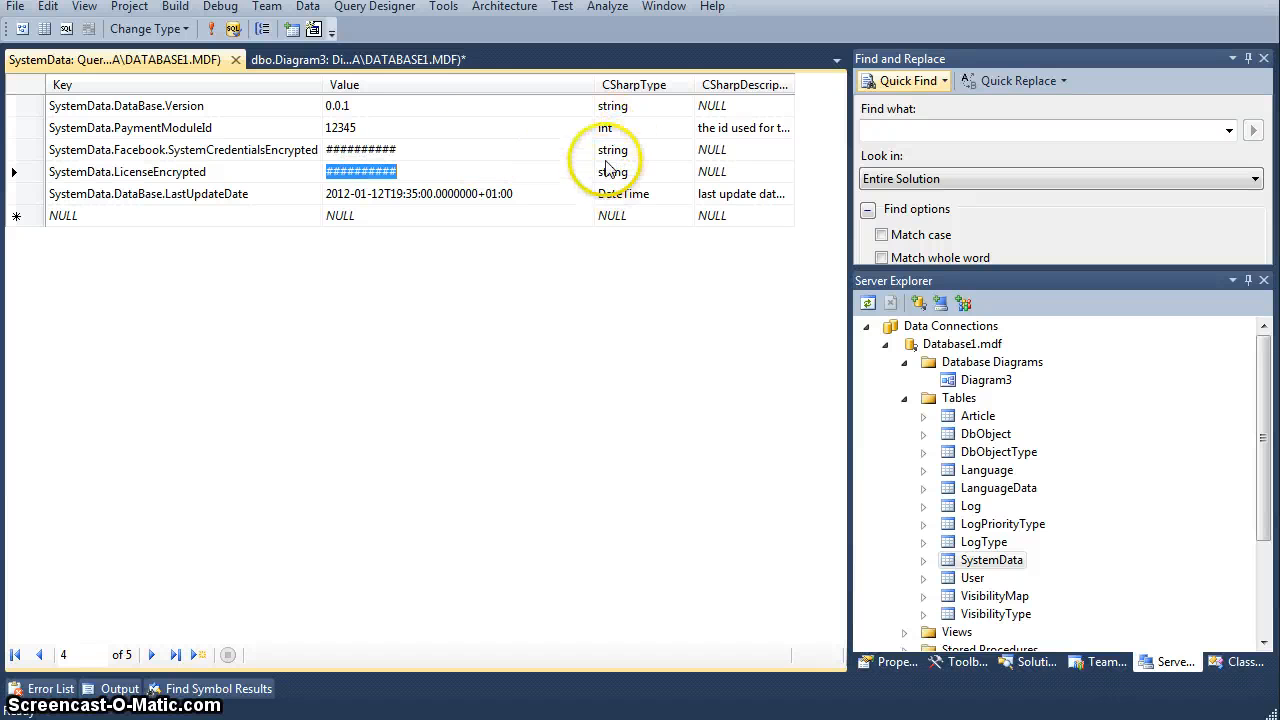
Step through the rows' C# descriptions in the data grid, then return to dbo.Diagram3
left_click(40, 655)
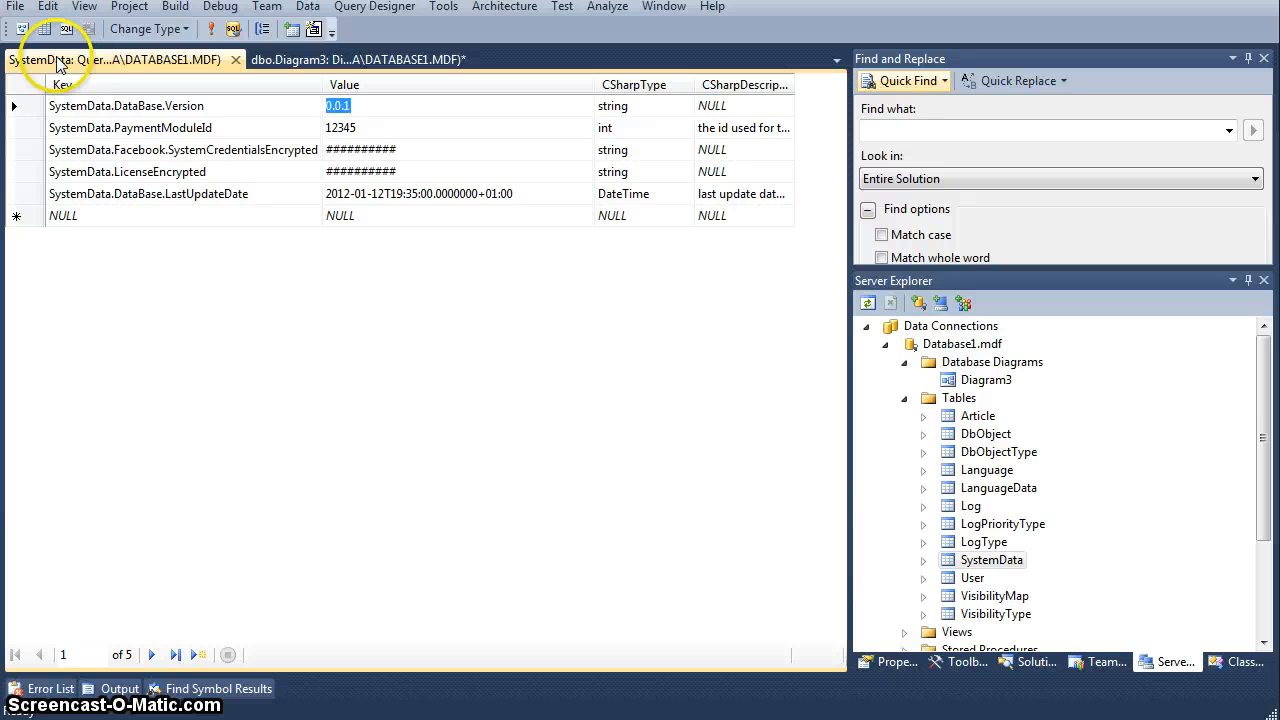
mouse_move(150, 120)
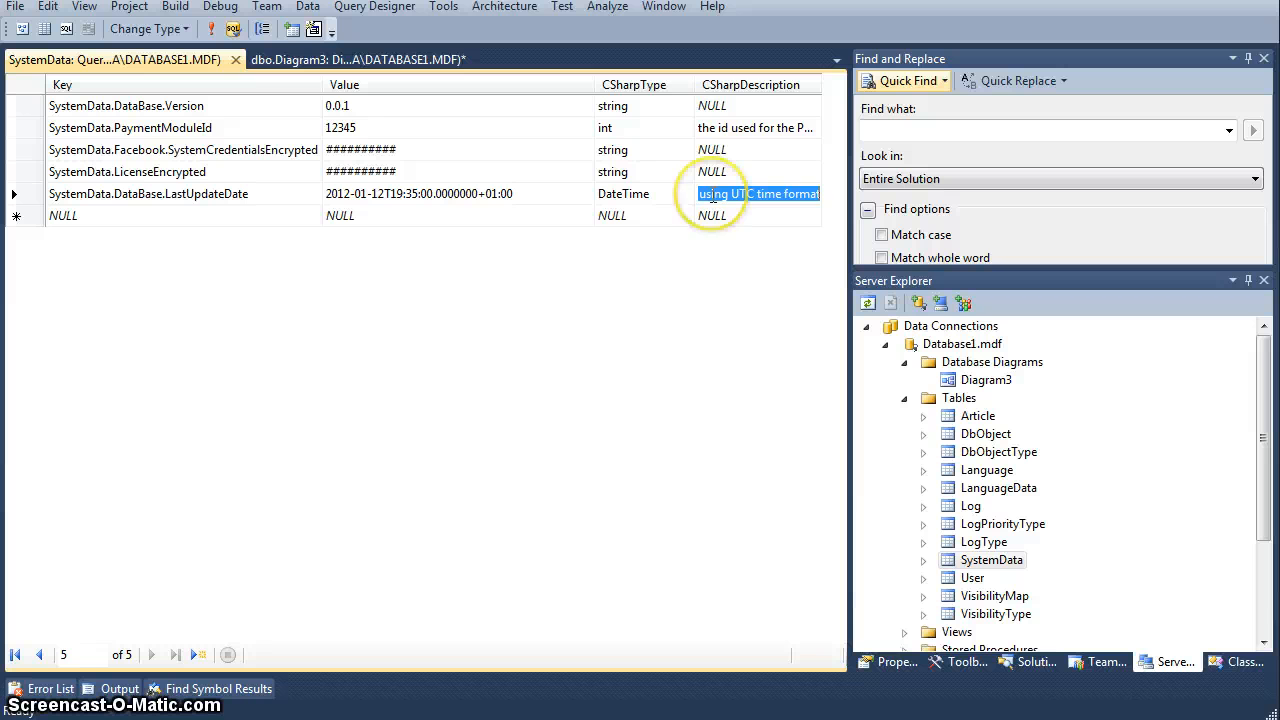
mouse_move(417, 305)
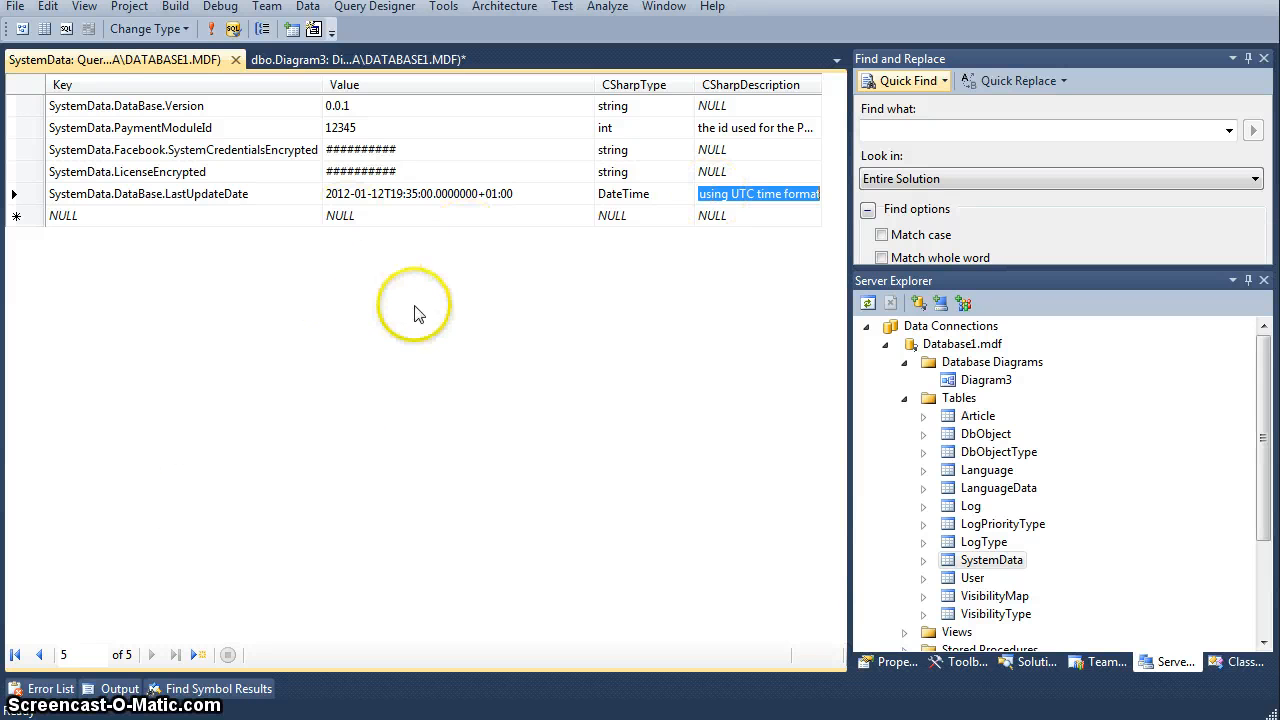
mouse_move(245, 442)
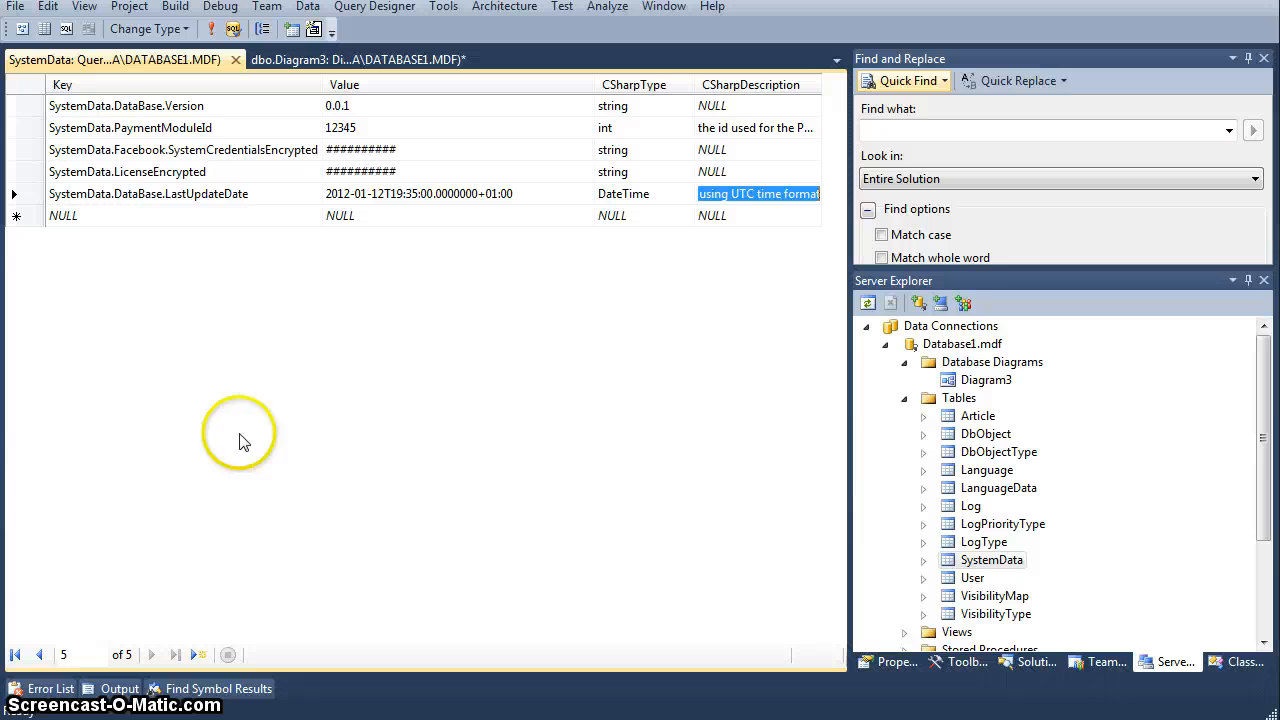
mouse_move(232, 497)
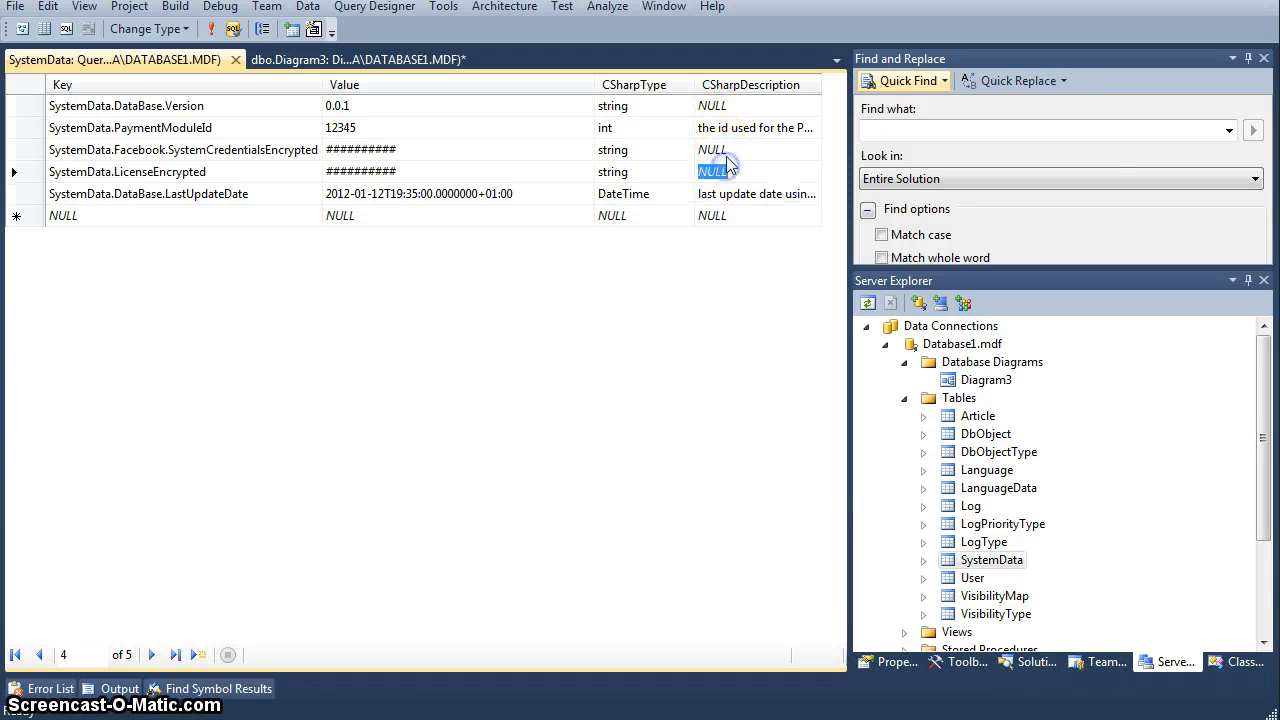
left_click(712, 149)
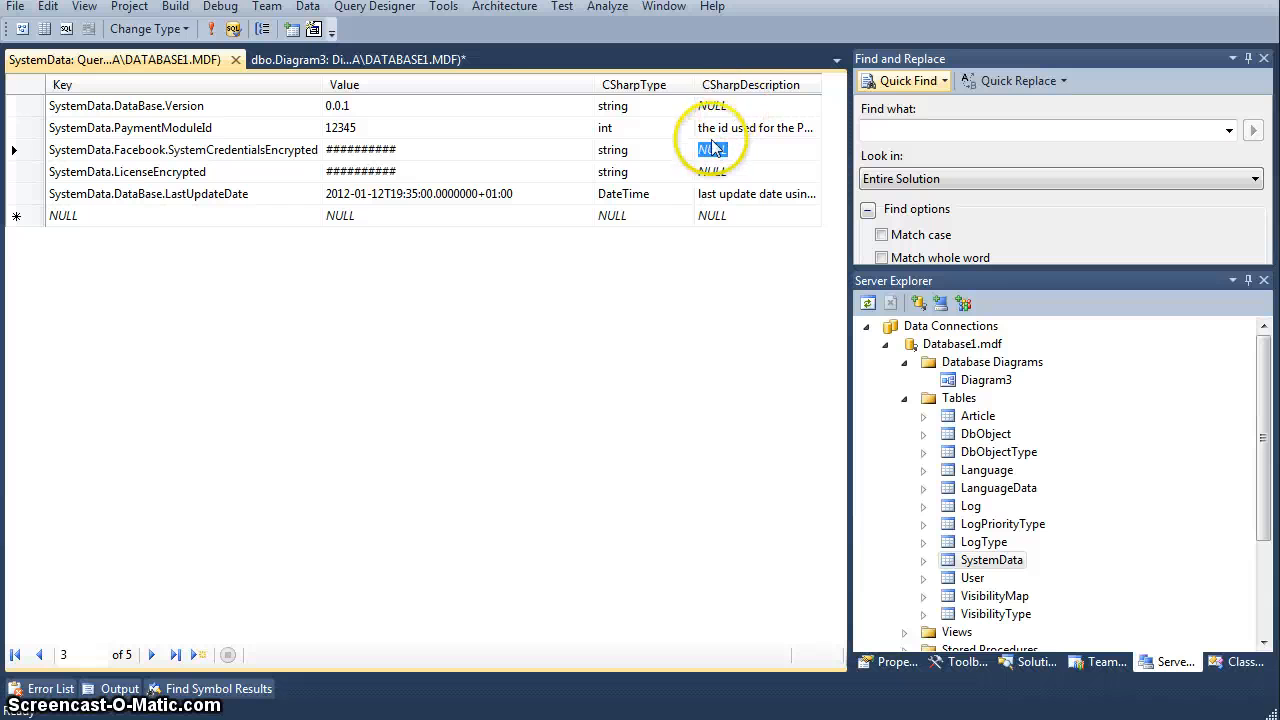
mouse_move(360, 59)
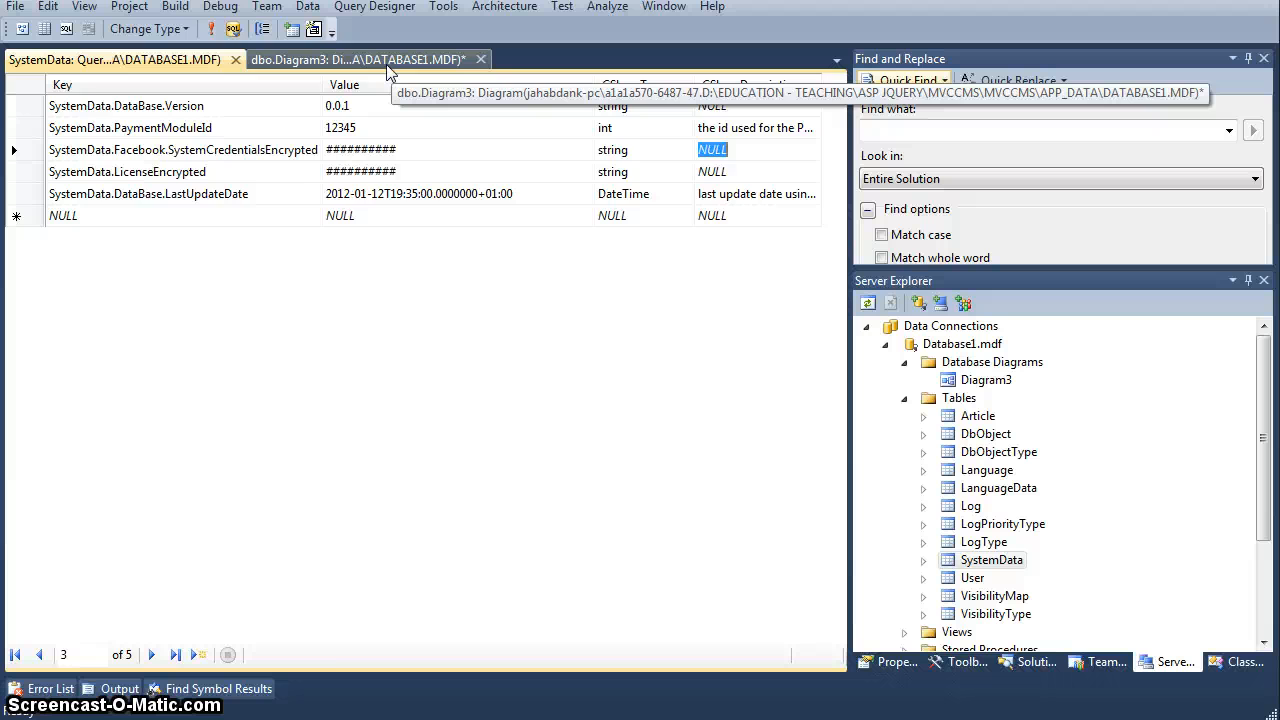
left_click(357, 59)
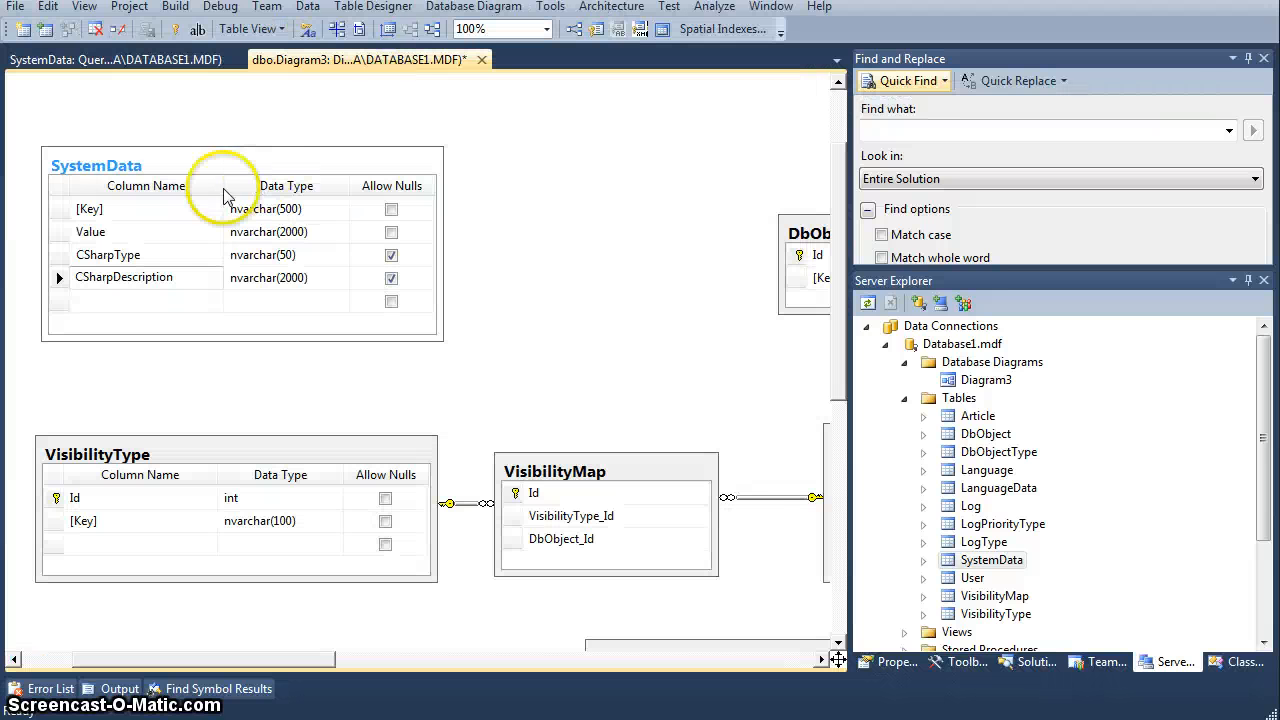